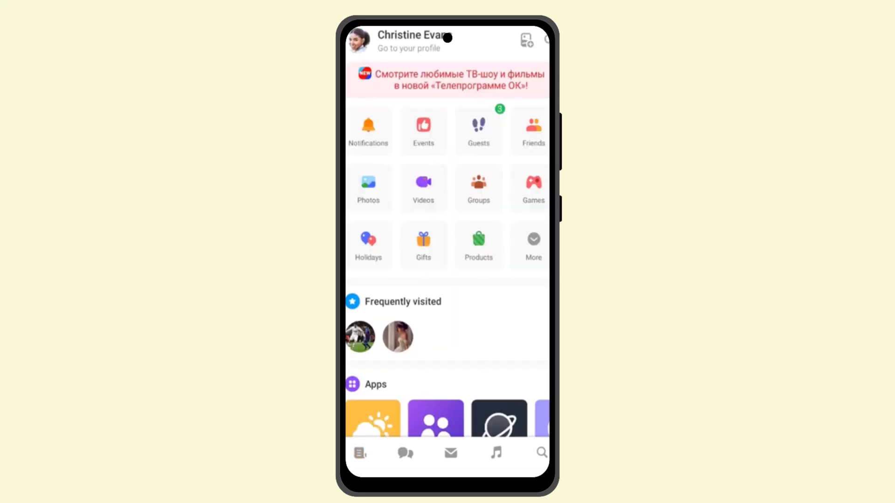
Return from the sections menu to the News Feed with the latest posts
click(358, 453)
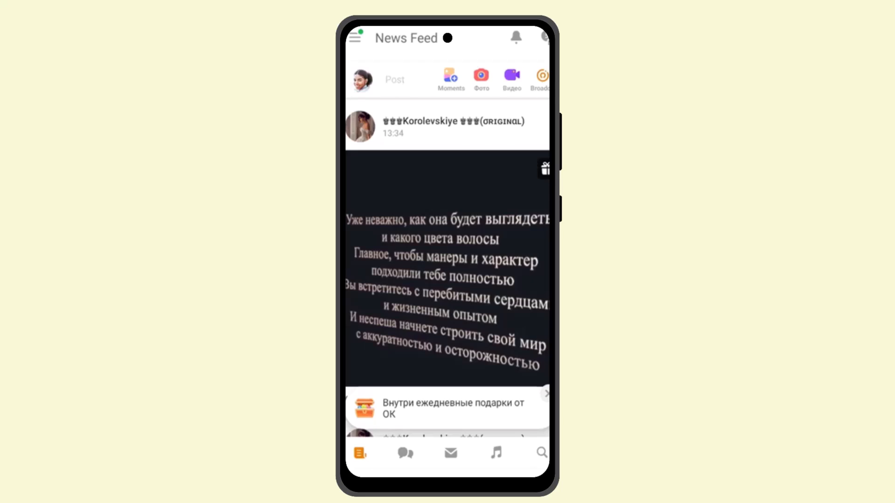
Reopen the main sections menu listing Notifications, Friends, Photos, Groups and Games
click(359, 452)
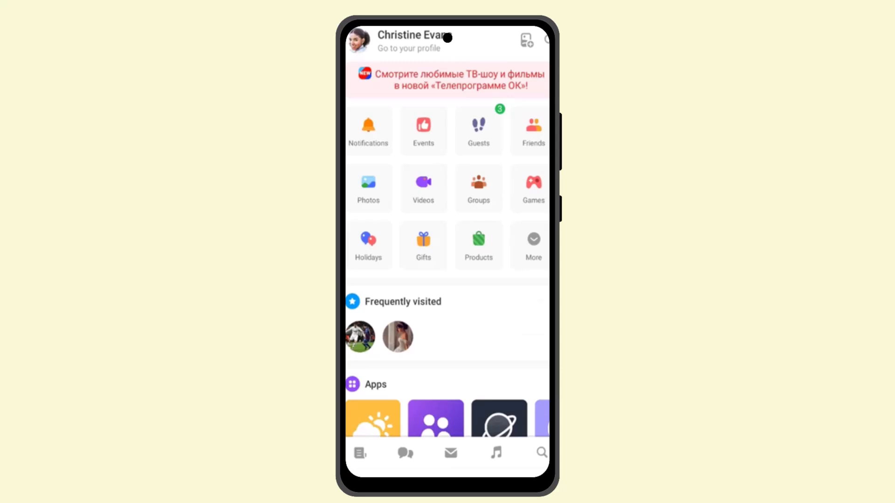
Reach the Change language list via profile Settings, with English currently selected
click(409, 41)
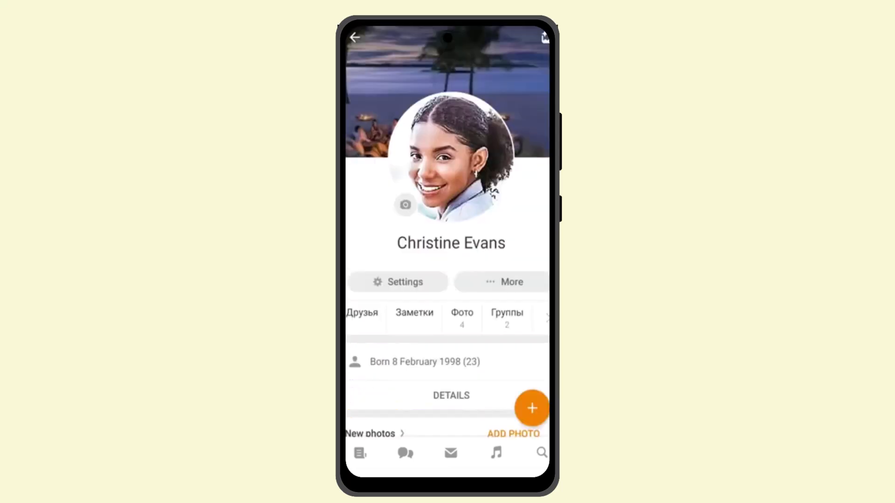
click(398, 282)
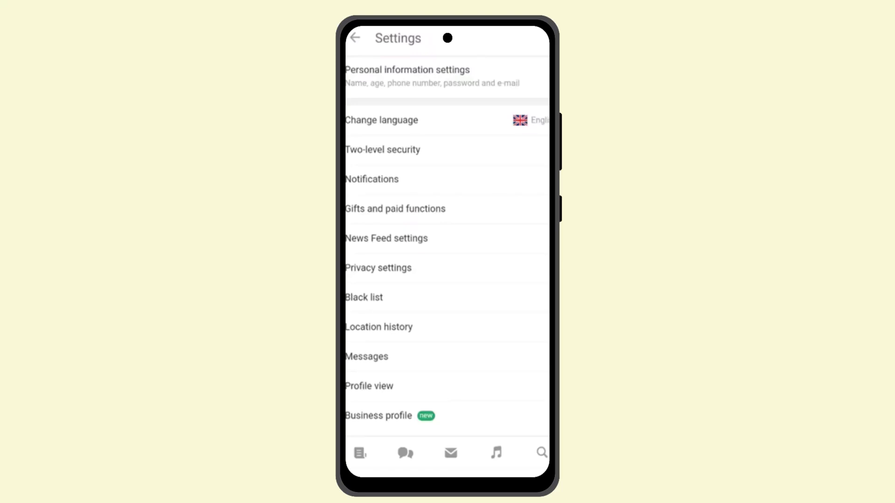
click(381, 120)
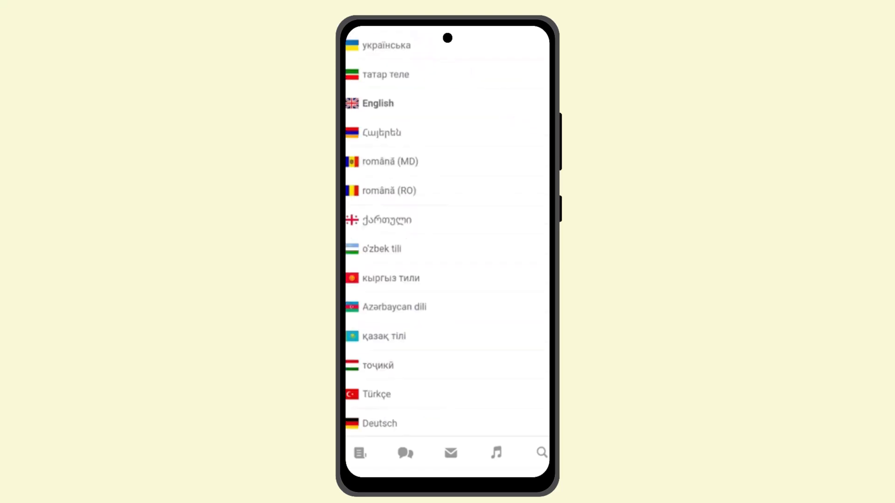